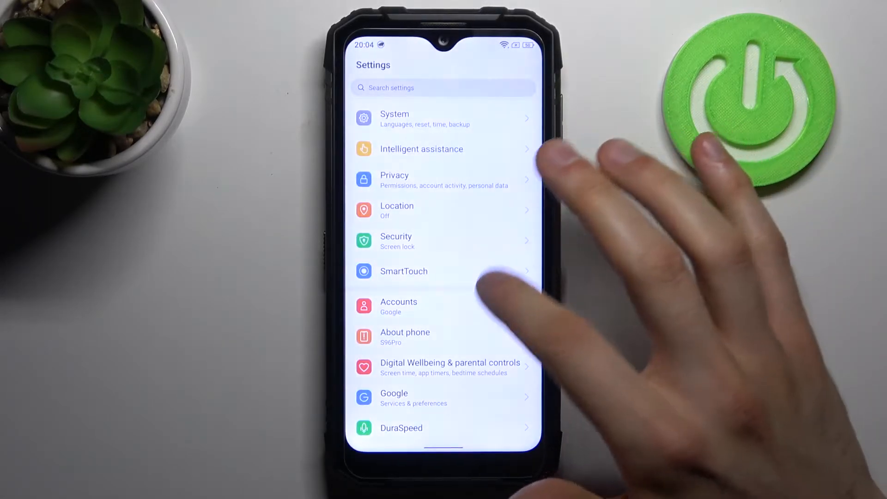
Step: Scroll through the Settings list to reach the Accessibility section
scroll("down", 3)
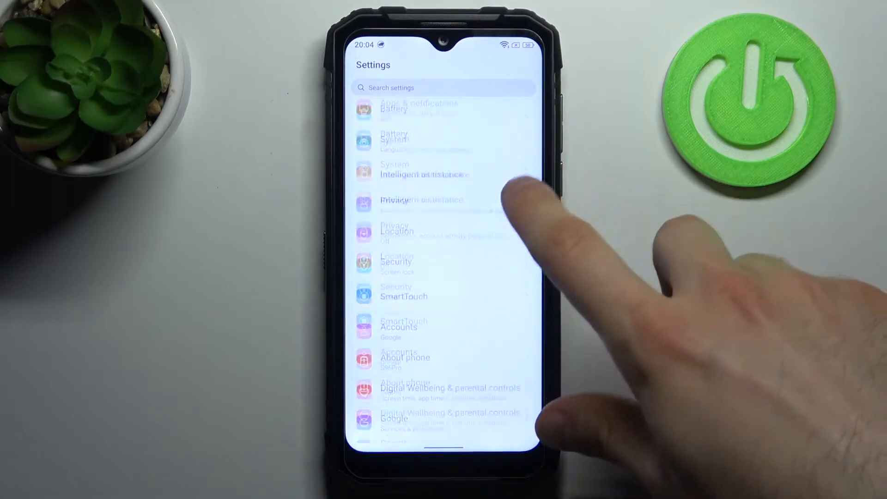
scroll("up", 3)
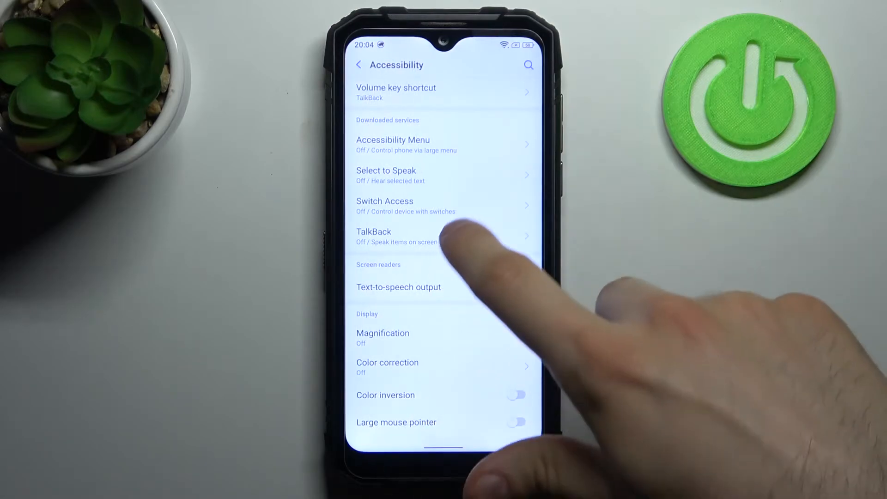
Step: Turn the TalkBack screen reader on from its service page
left_click(373, 231)
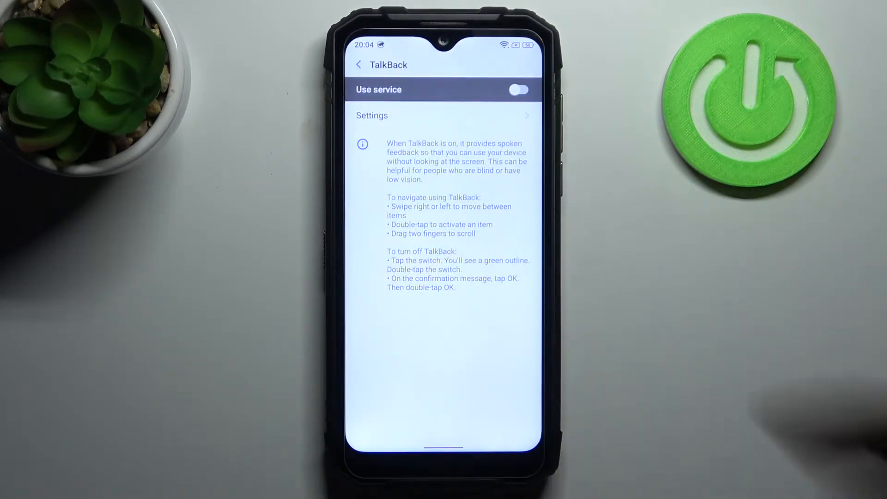
left_click(517, 90)
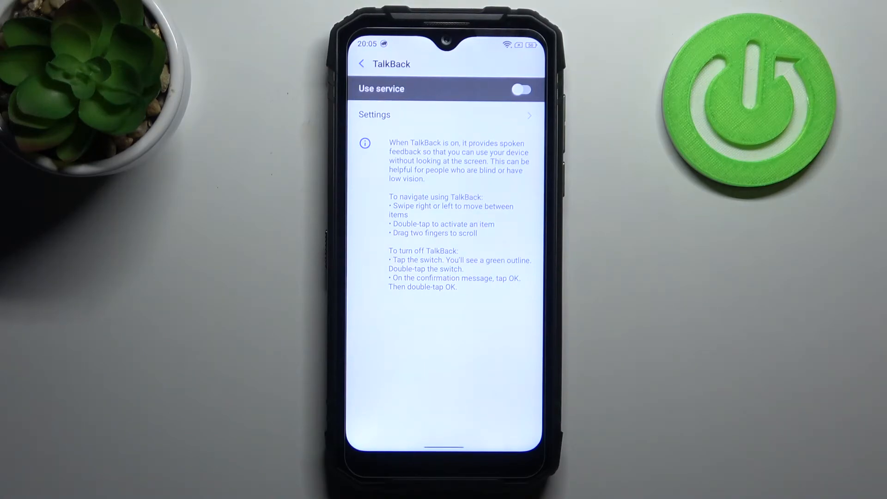
Step: Switch TalkBack off again and request the Stop TalkBack confirmation
left_click(519, 90)
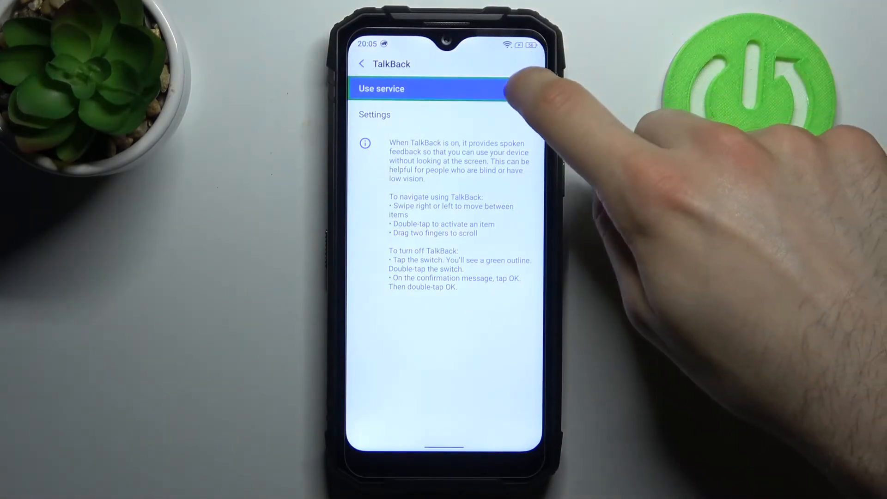
left_click(520, 88)
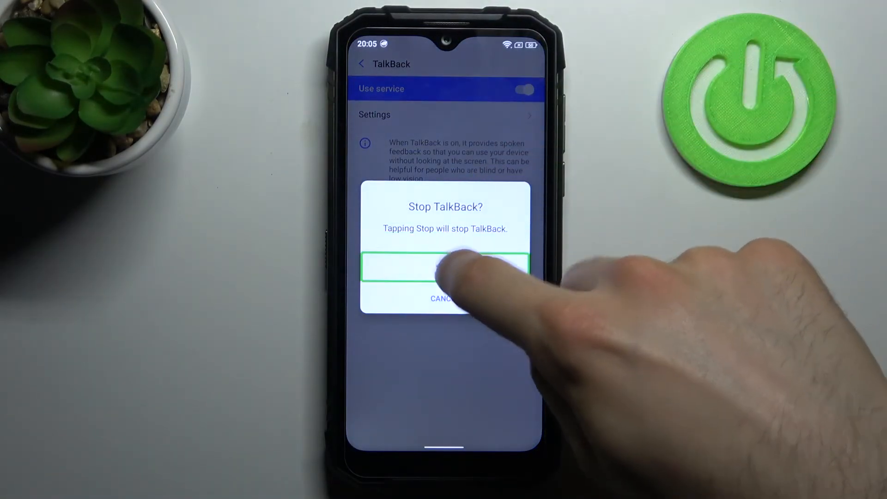